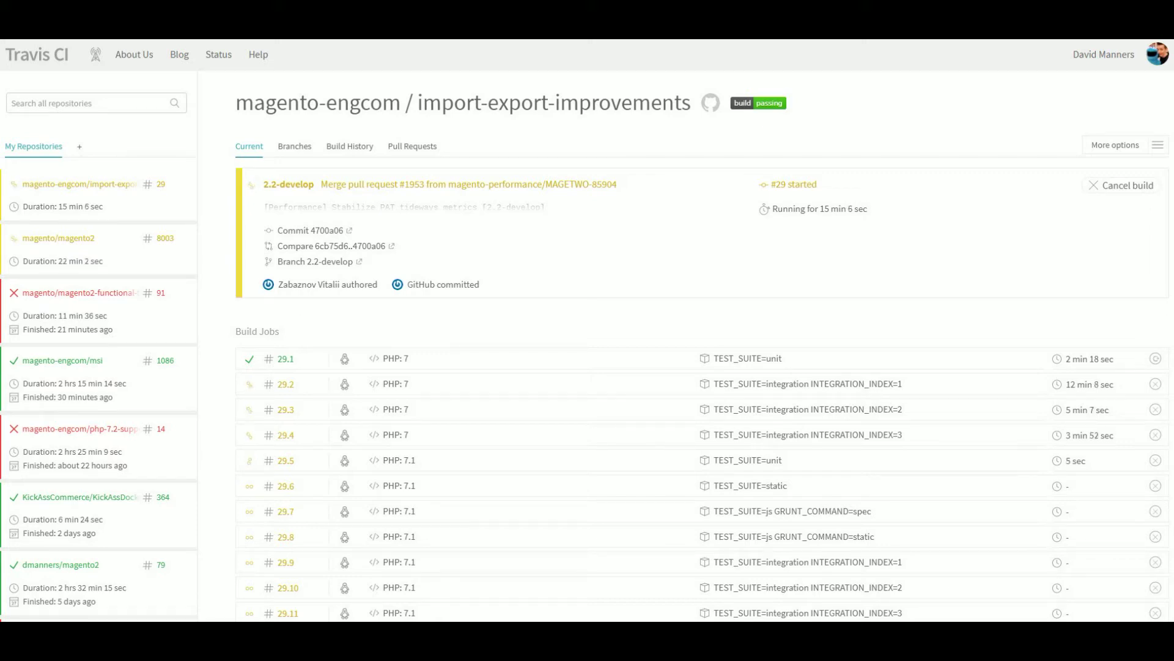
- Show the account dropdown from the username while viewing import-export-improvements build #29
{"action": "left_click", "coordinate": [1103, 54]}
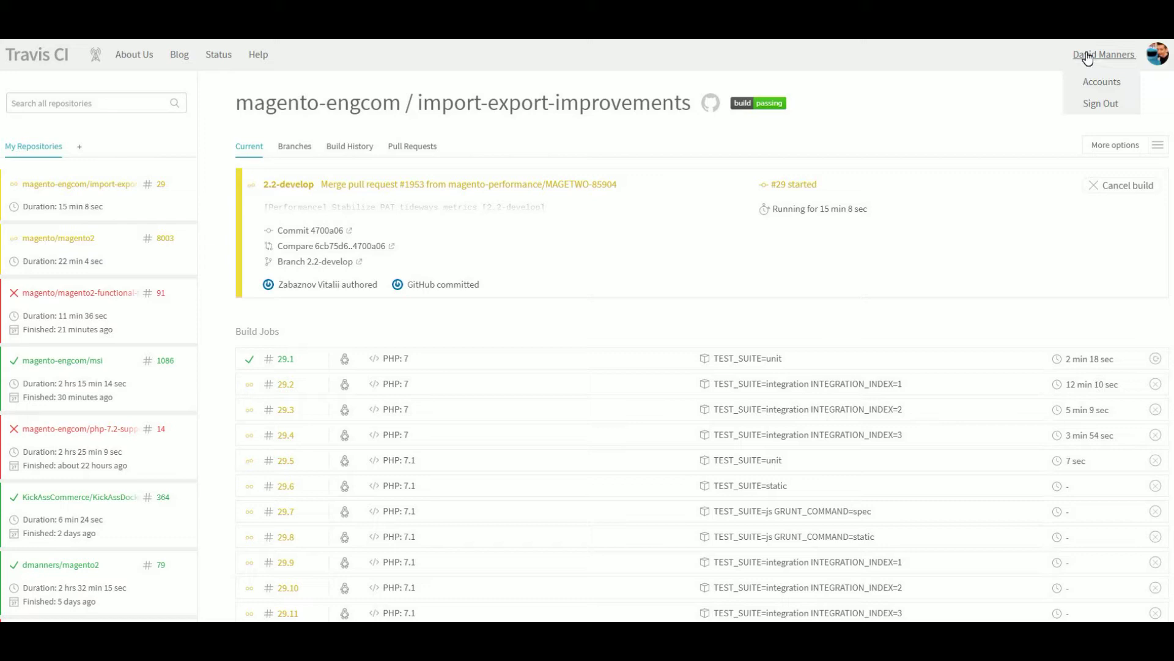
- From the Accounts page's repository list, switch on Travis CI builds for dmanners/magento2
{"action": "left_click", "coordinate": [1101, 81]}
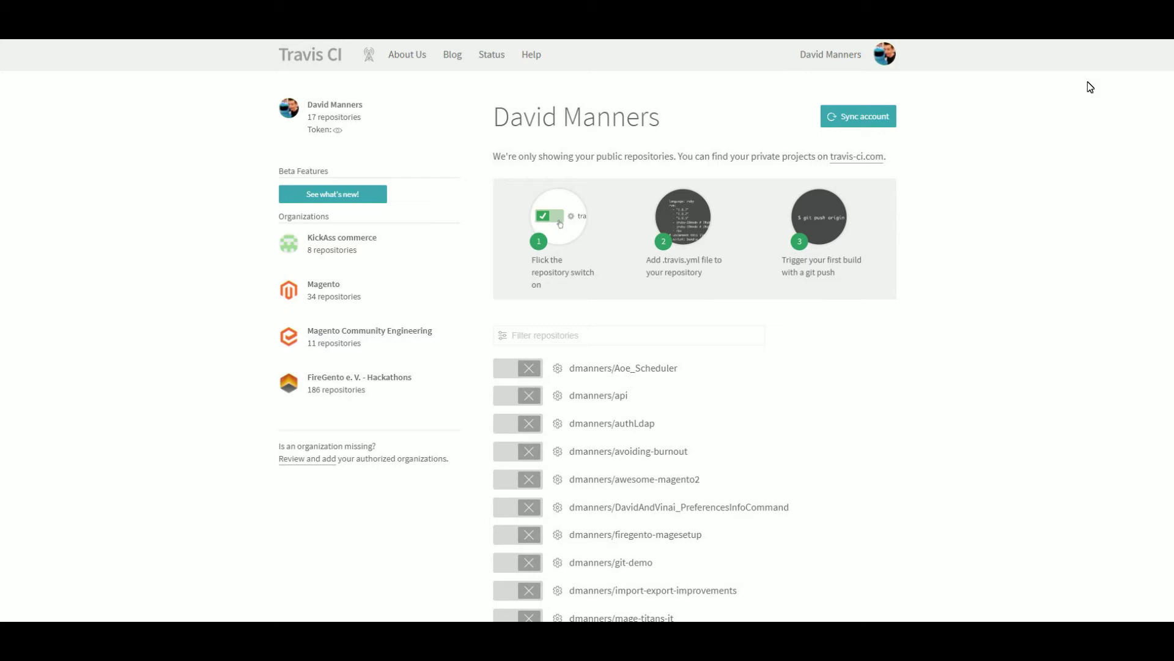
{"action": "mouse_move", "coordinate": [996, 300]}
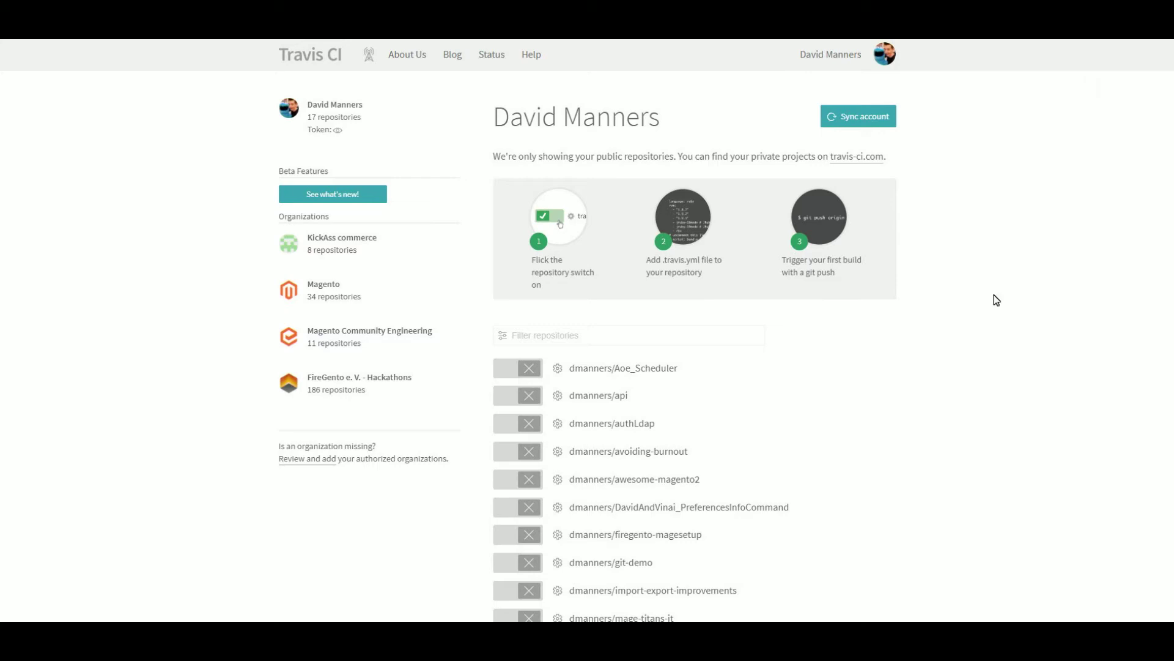
{"action": "scroll", "scroll_direction": "down", "scroll_amount": 3}
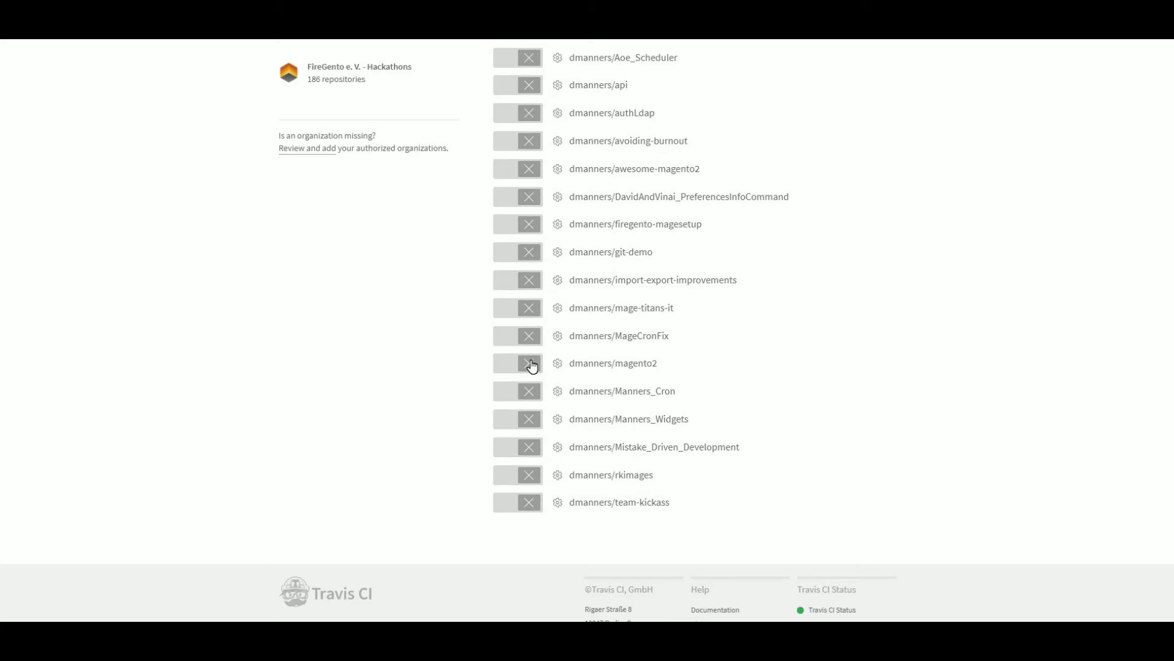
{"action": "left_click", "coordinate": [528, 366]}
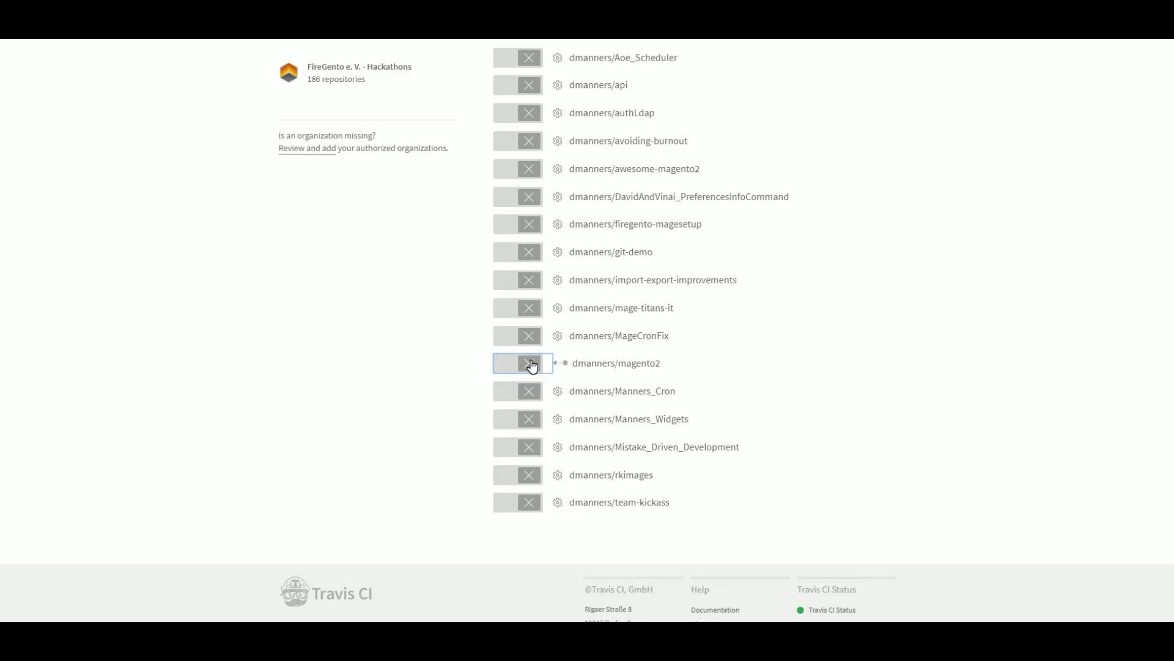
{"action": "left_click", "coordinate": [522, 363]}
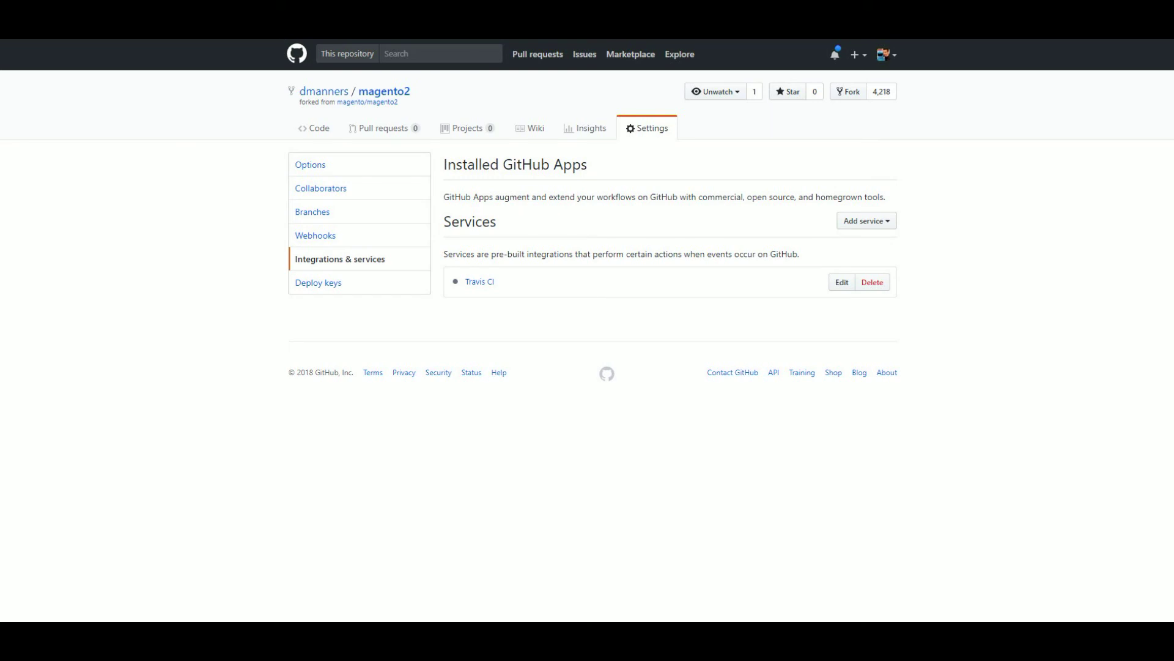
- Follow the Travis CI service to the dmanners/magento2 build page showing passed build #79
{"action": "left_click", "coordinate": [480, 281]}
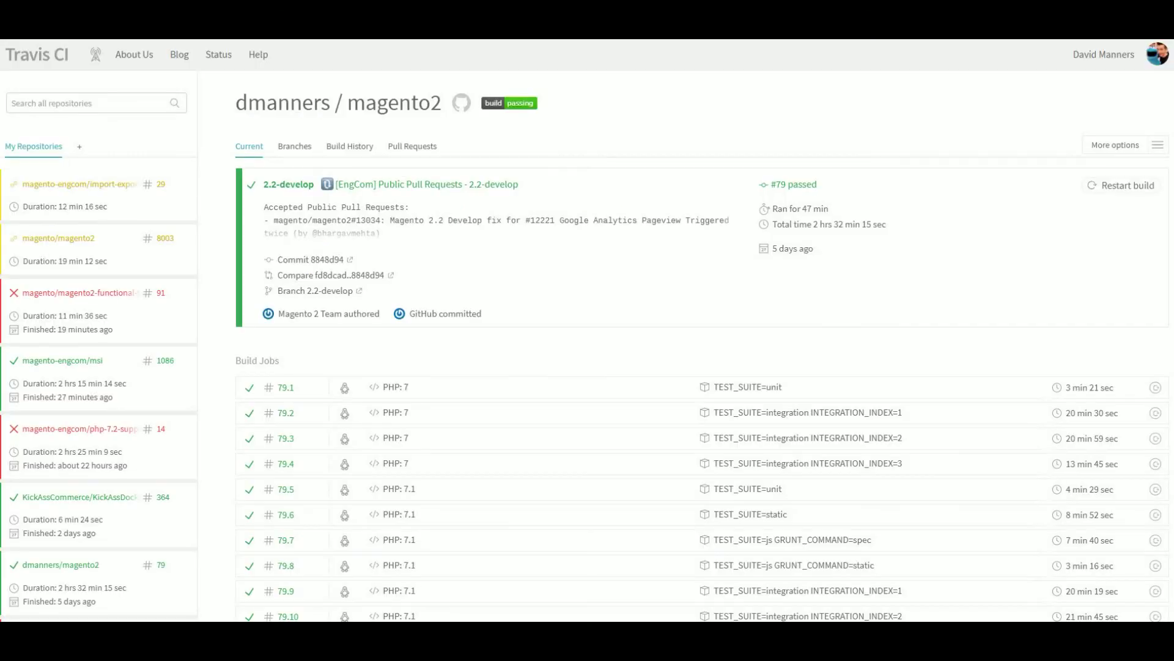